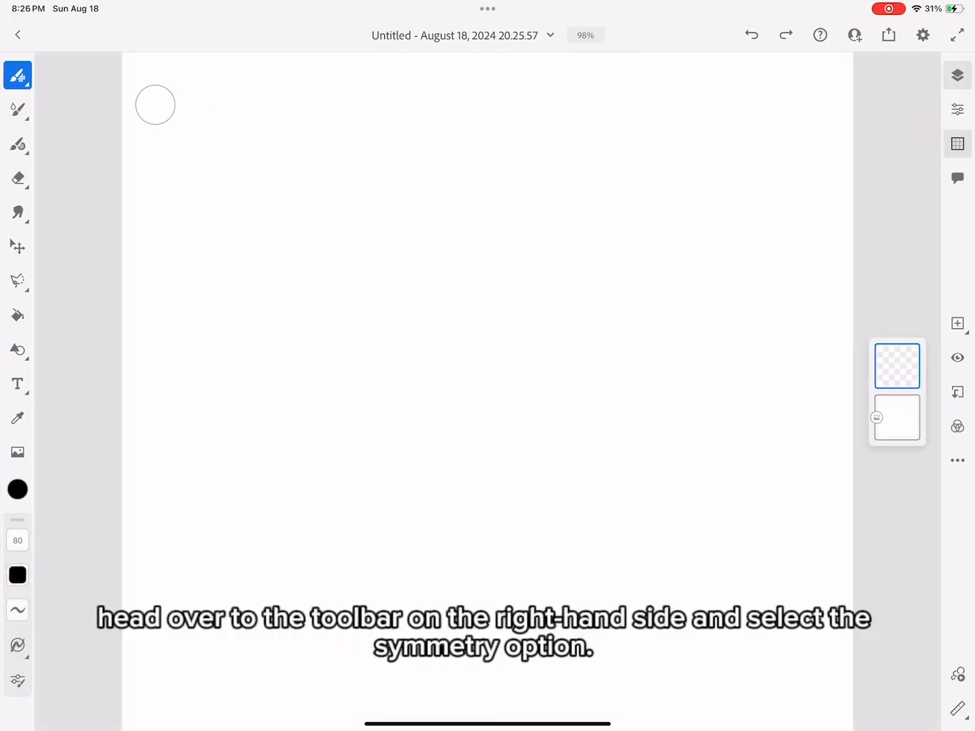
- Turn on symmetry and compare six-way mirror, two- and four-way rotational, choosing eight-way mirror
click(957, 144)
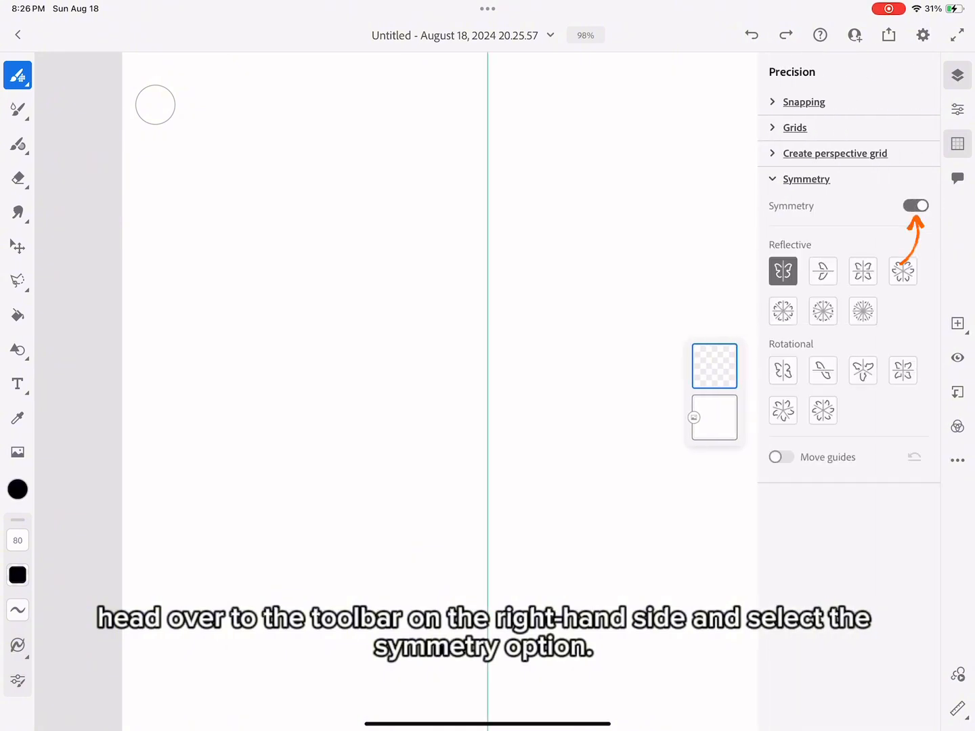
click(783, 310)
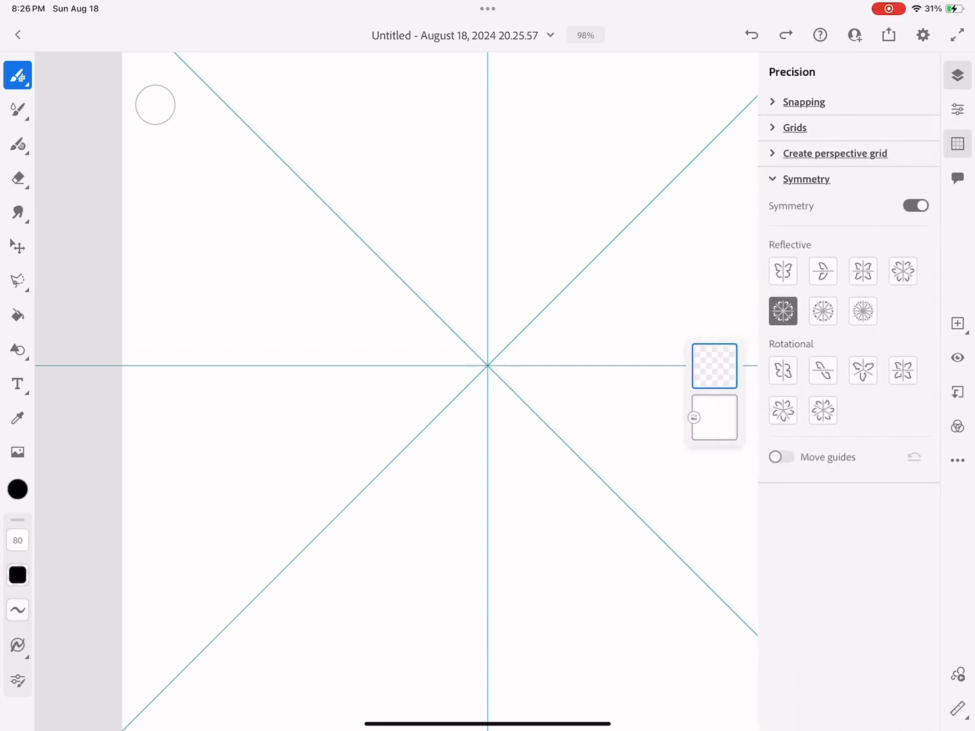
click(903, 271)
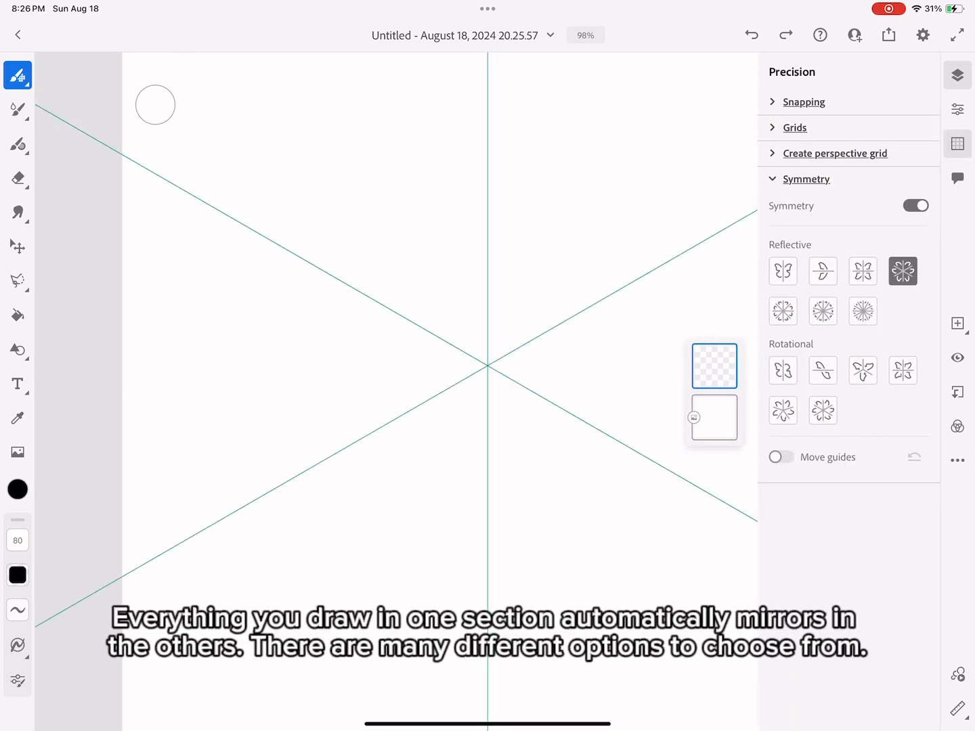
click(783, 371)
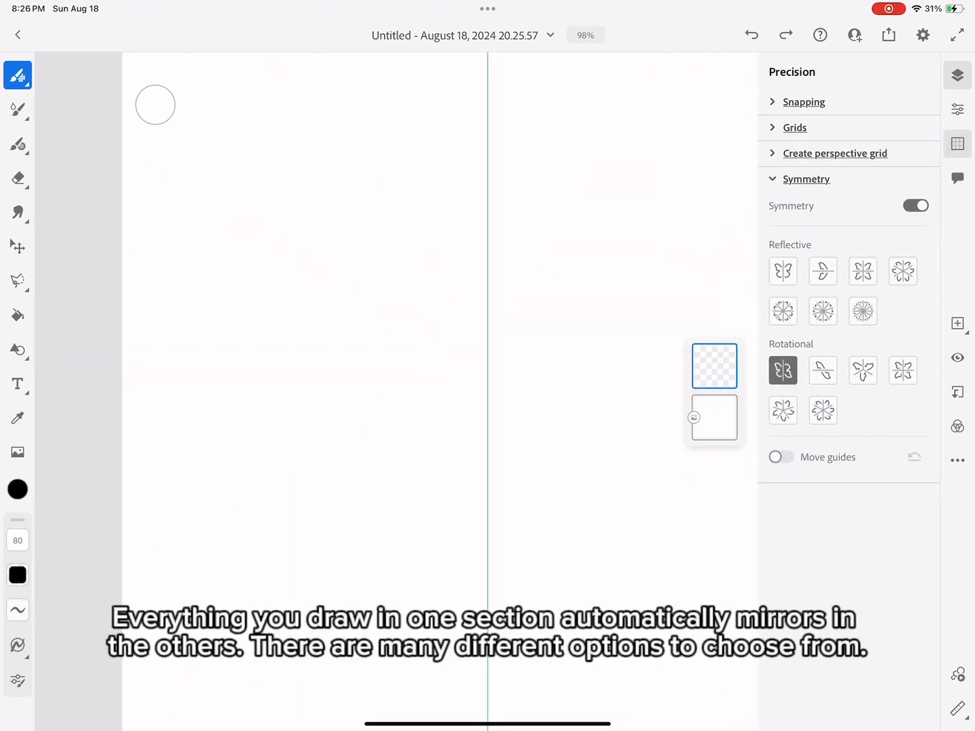
click(902, 371)
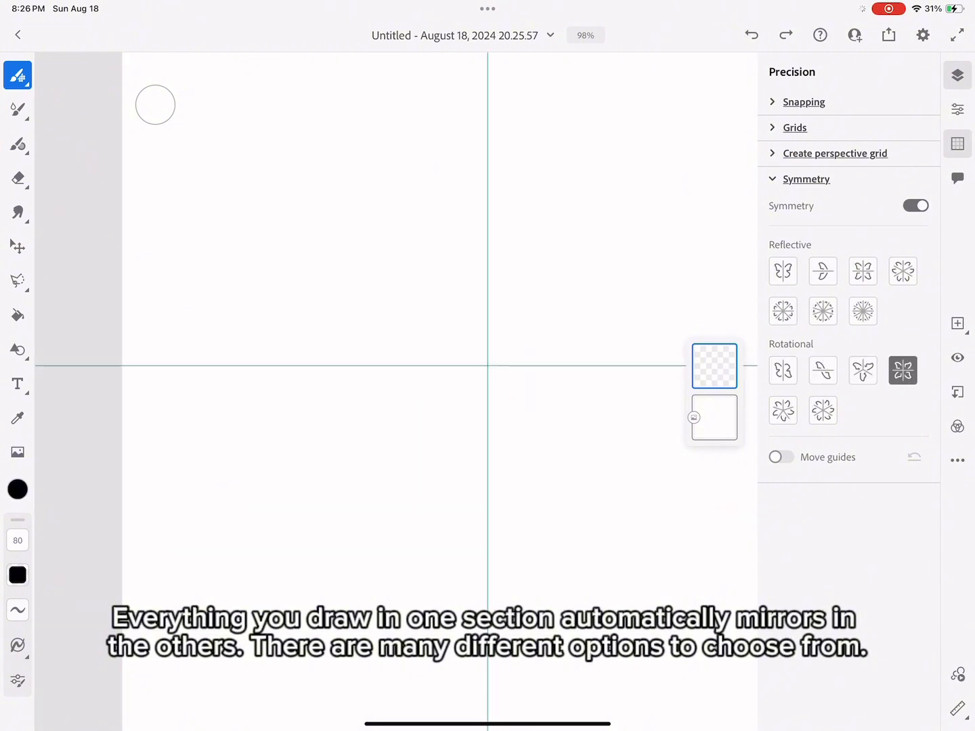
click(782, 311)
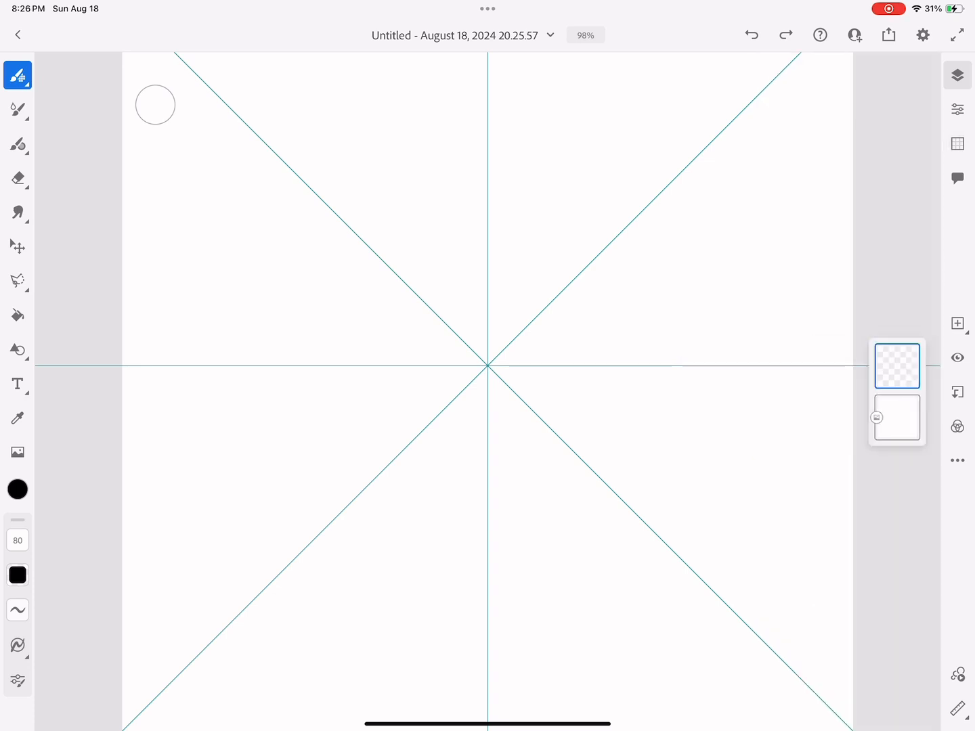
- Select the Hard round variable brush from the Basic pixel brush set
click(17, 76)
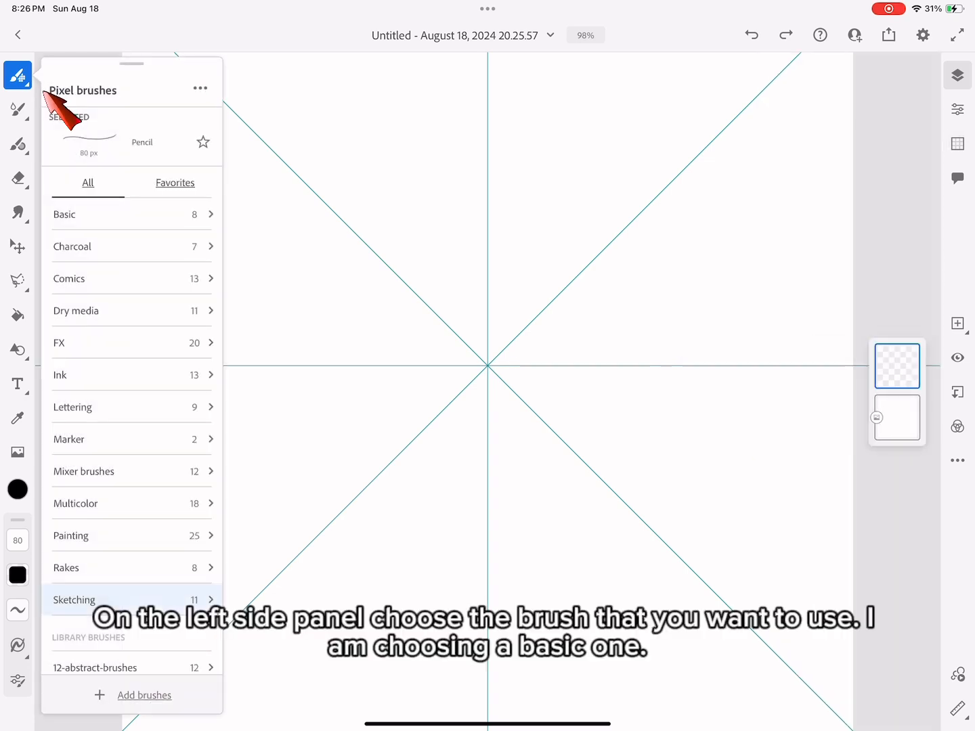
click(65, 214)
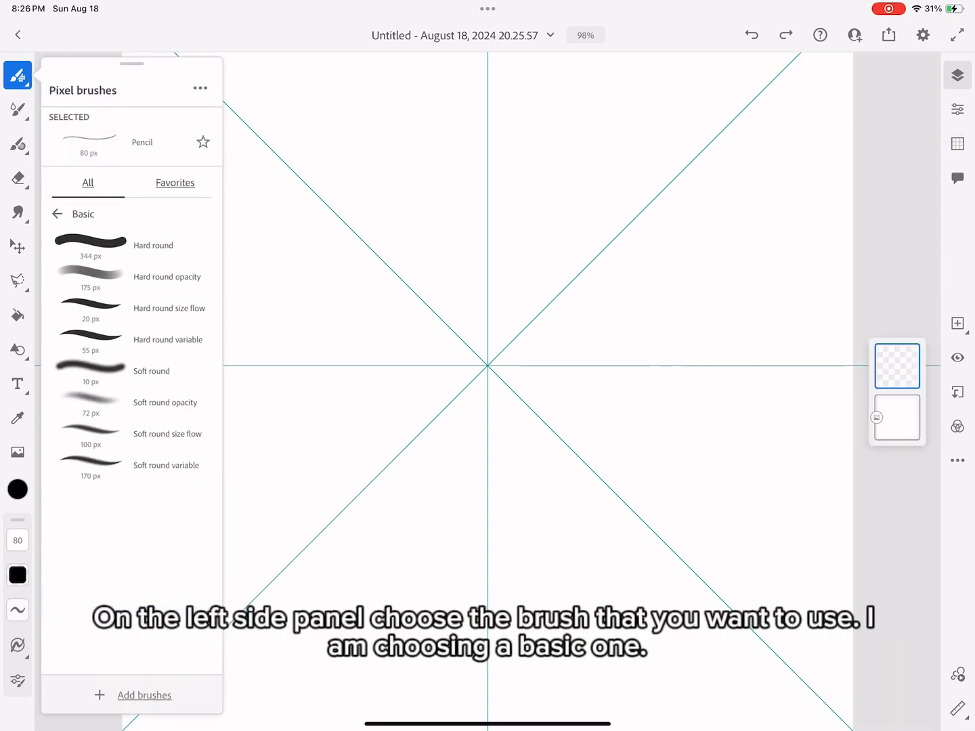
click(132, 339)
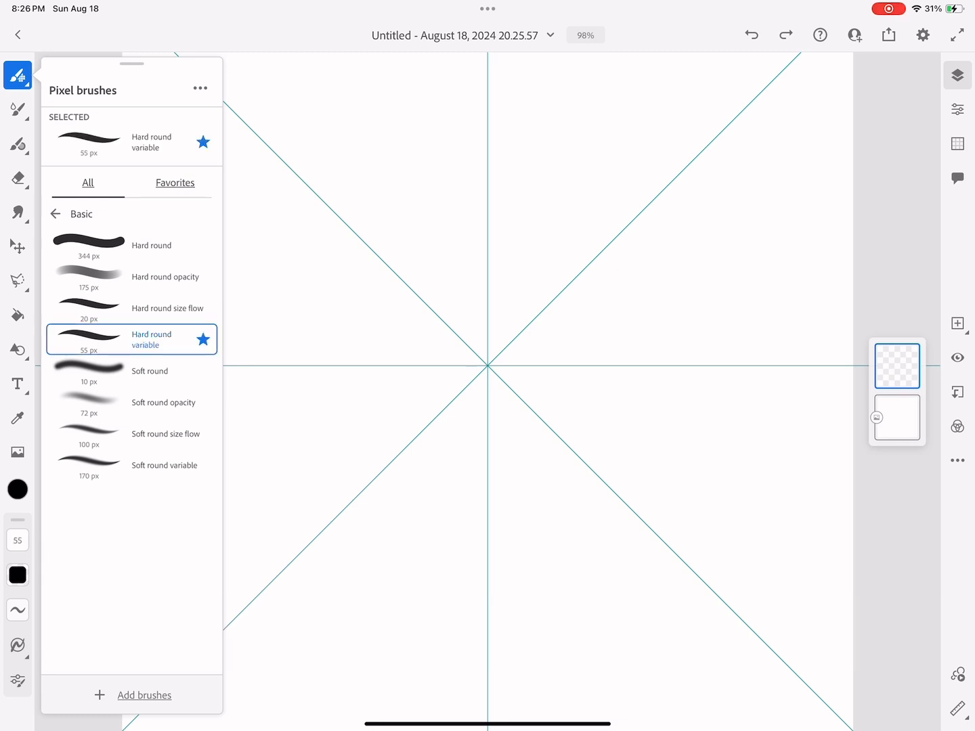
click(17, 489)
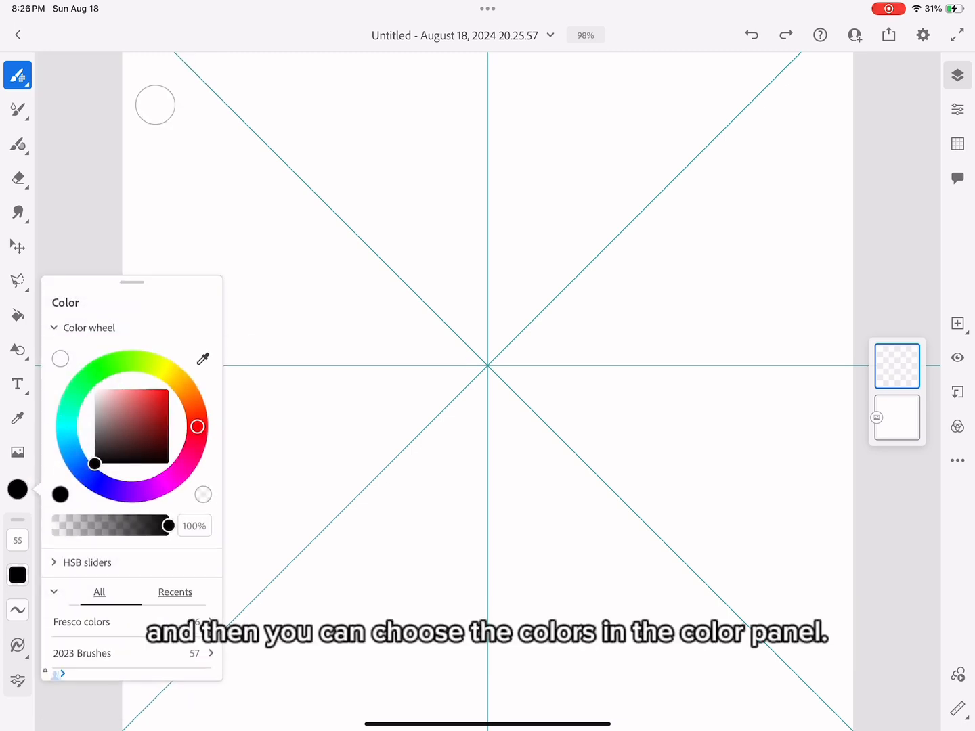
- Choose dark green and paint the mirrored petals with light green accent strokes
click(81, 622)
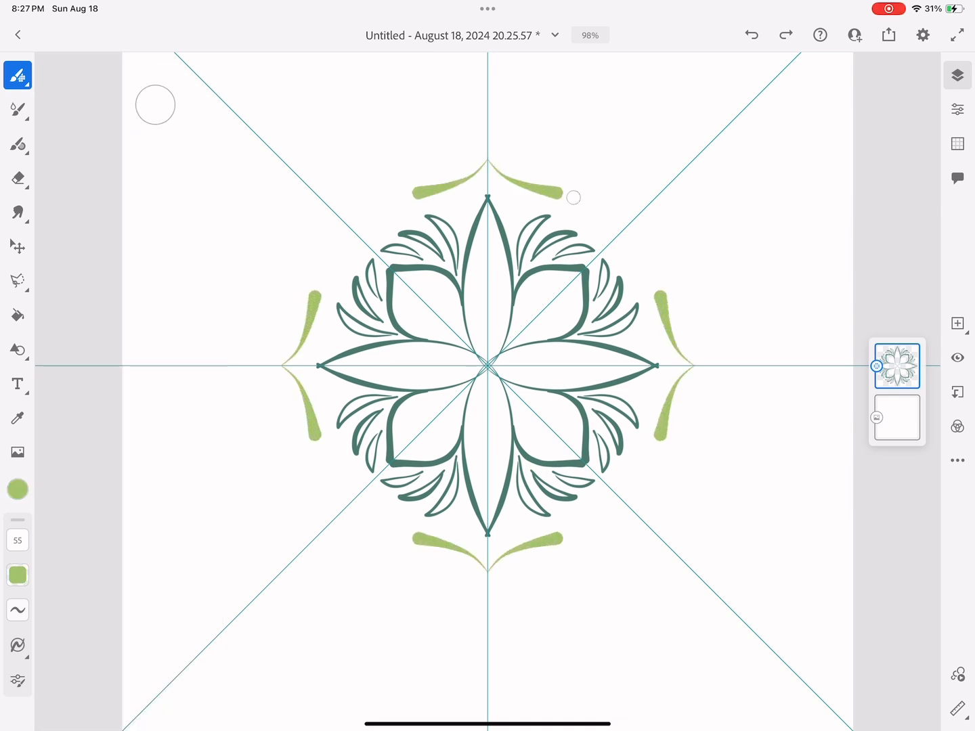
- Paint the light green inner flower, outer arcs and orange dots on new layers
click(17, 74)
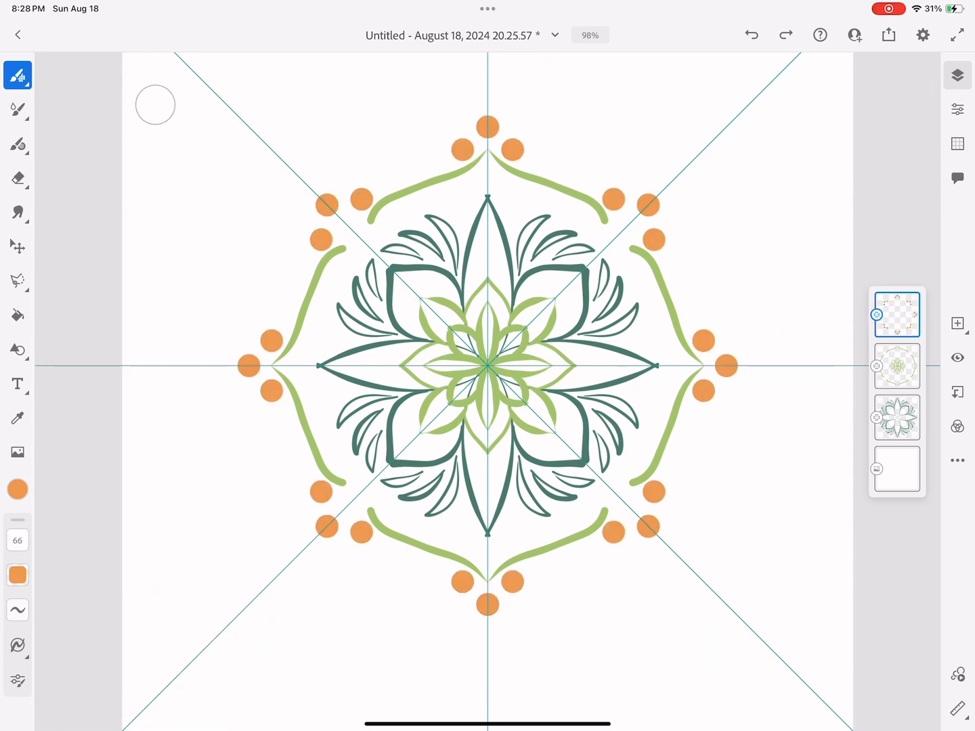
click(17, 489)
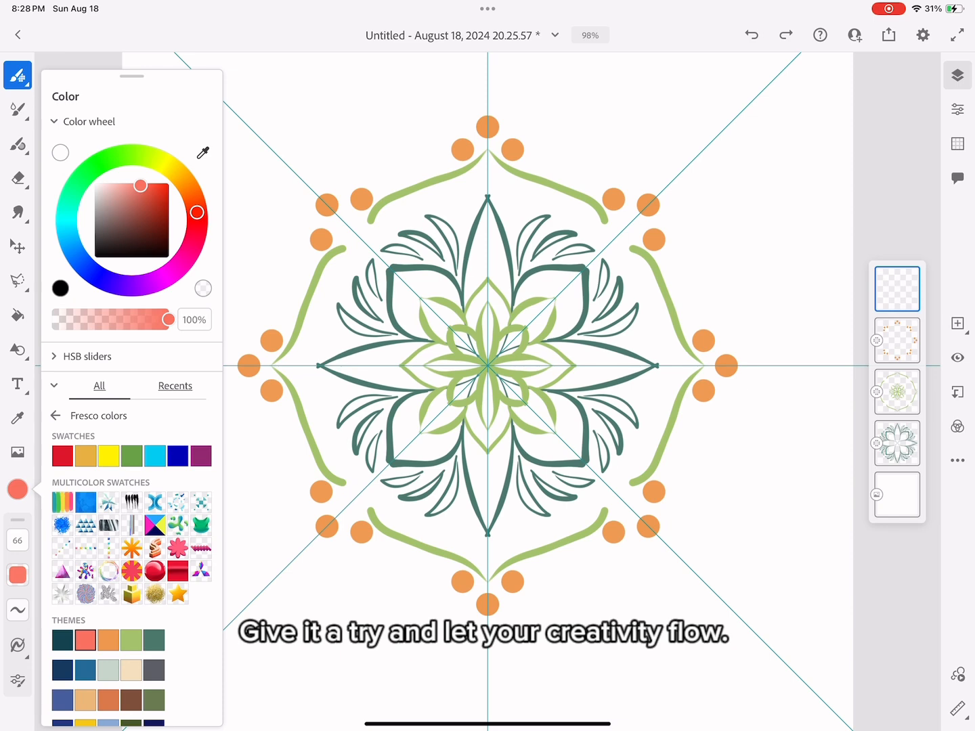